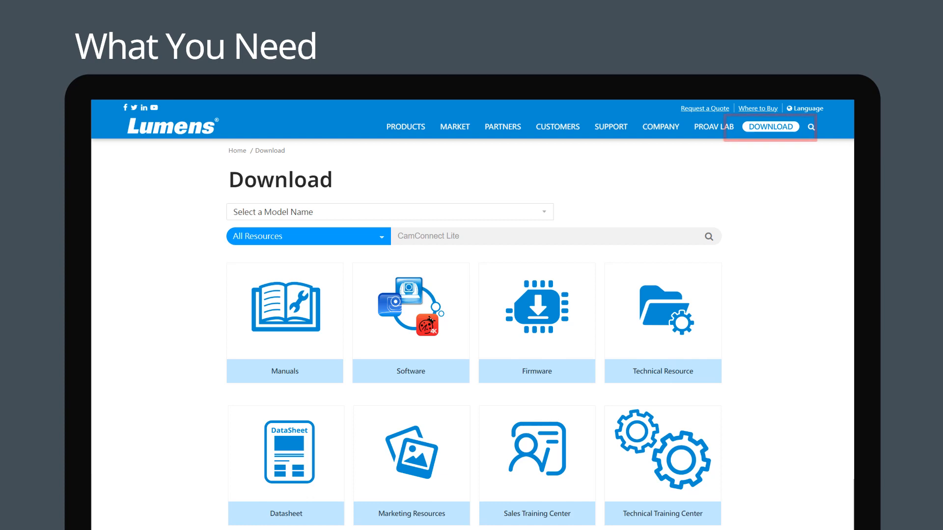
Search the Lumens download resources for CamConnect Lite.
{"action": "left_click", "coordinate": [437, 235]}
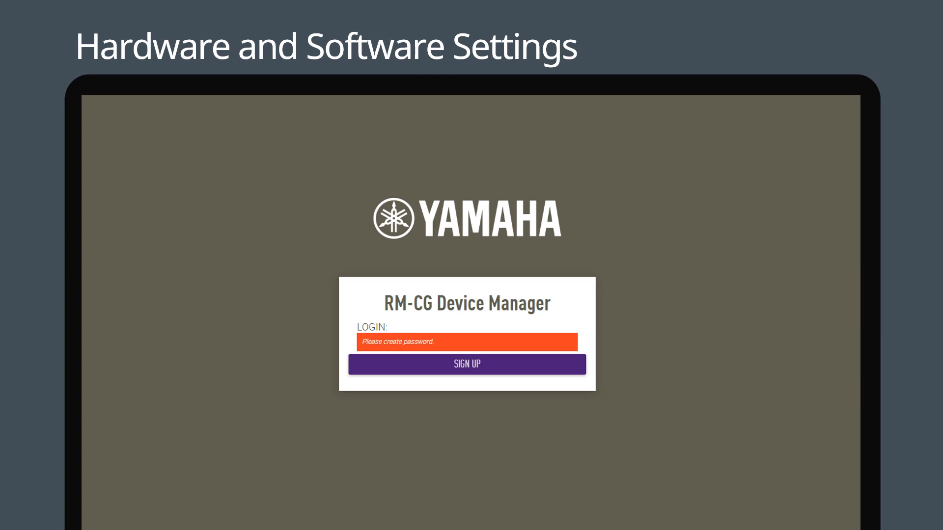
Create a login password on the RM-CG Device Manager and sign up.
{"action": "left_click", "coordinate": [466, 363]}
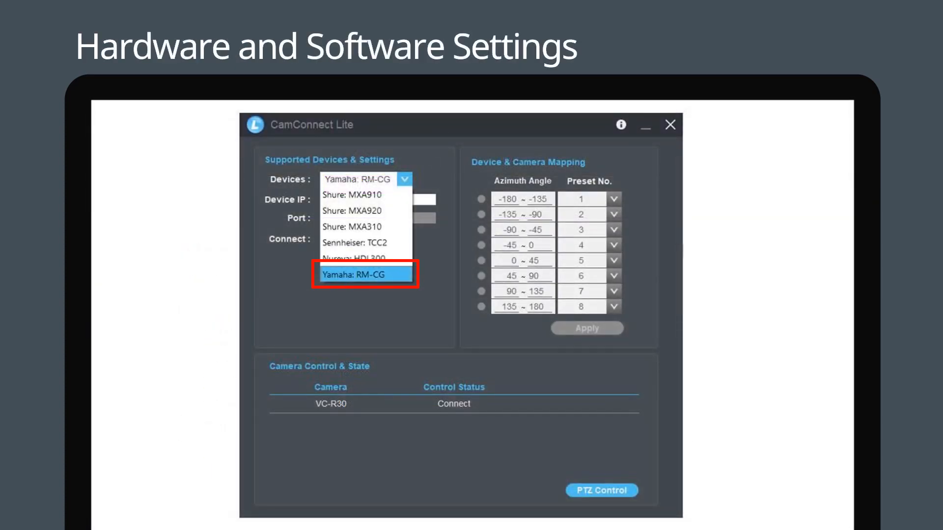
Choose Yamaha: RM-CG as the supported microphone device at 192.168.11.15.
{"action": "left_click", "coordinate": [365, 274]}
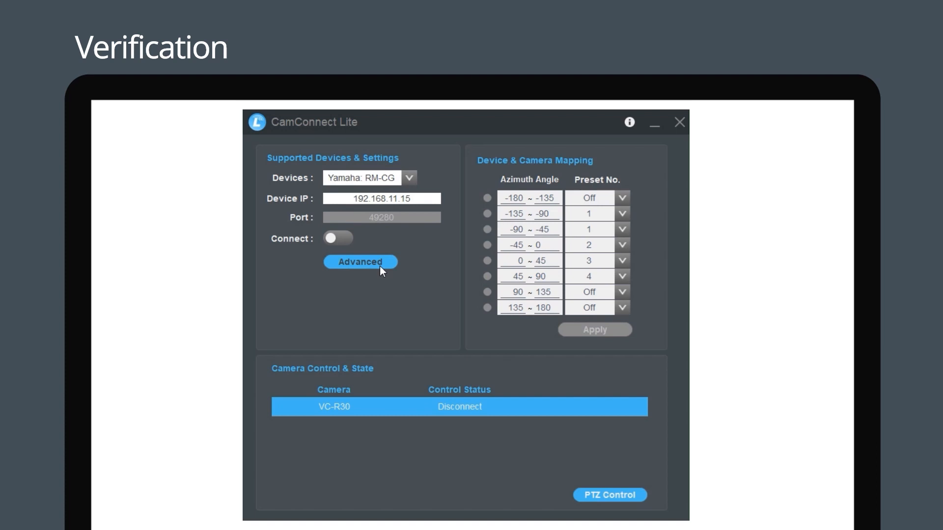
{"action": "left_click", "coordinate": [360, 262]}
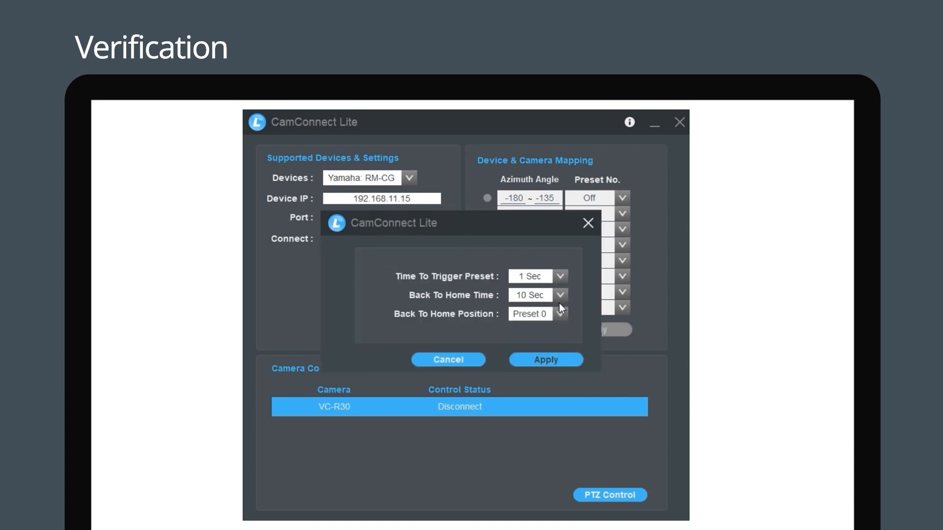
{"action": "left_click", "coordinate": [545, 359]}
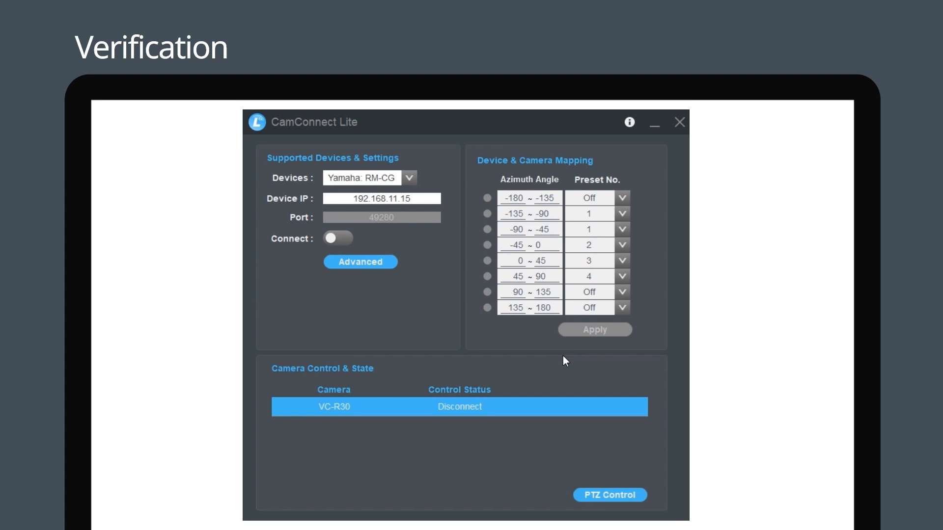
{"action": "mouse_move", "coordinate": [627, 495]}
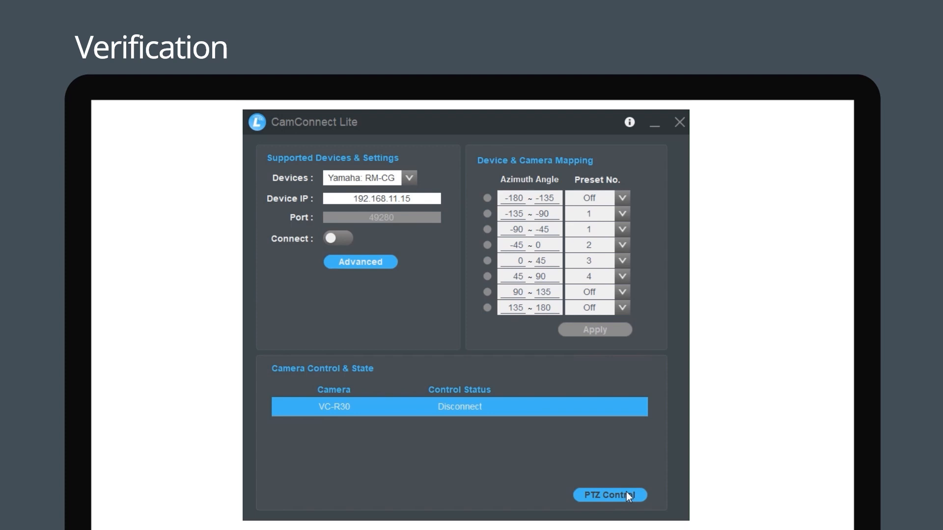
Zoom the camera in twice on the seated person in the PTZ live view.
{"action": "left_click", "coordinate": [609, 495]}
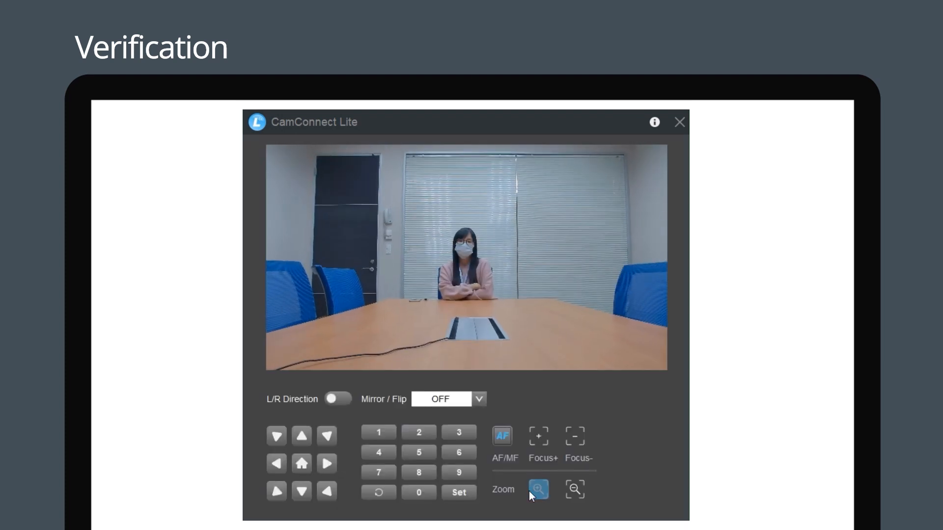
{"action": "left_click", "coordinate": [537, 488]}
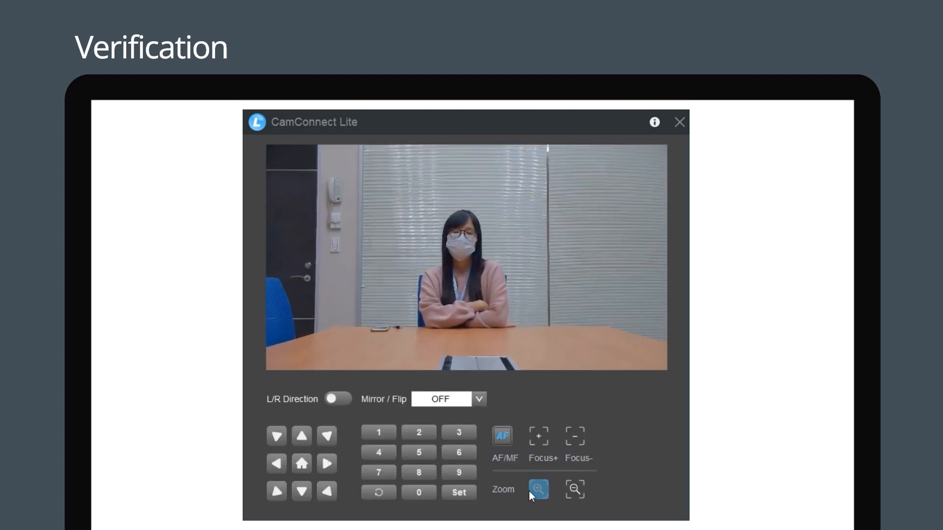
{"action": "left_click", "coordinate": [537, 488]}
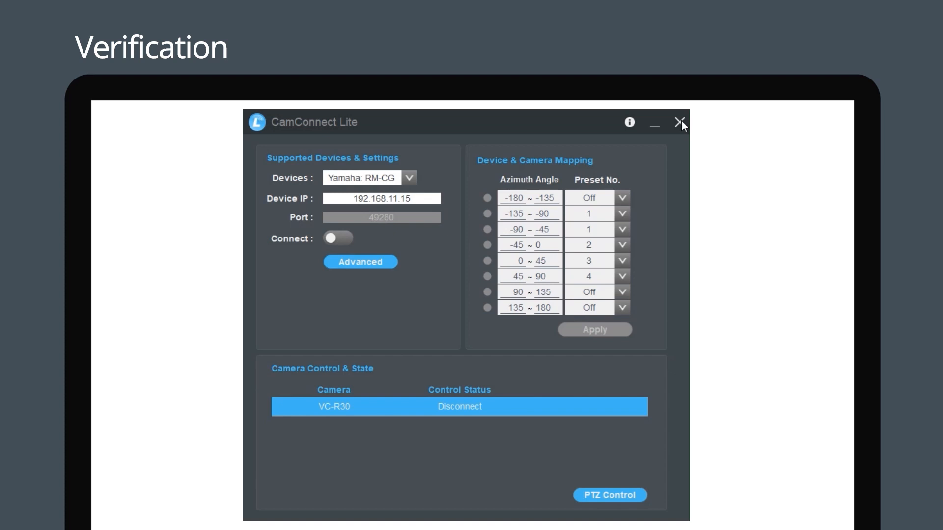
{"action": "mouse_move", "coordinate": [455, 355]}
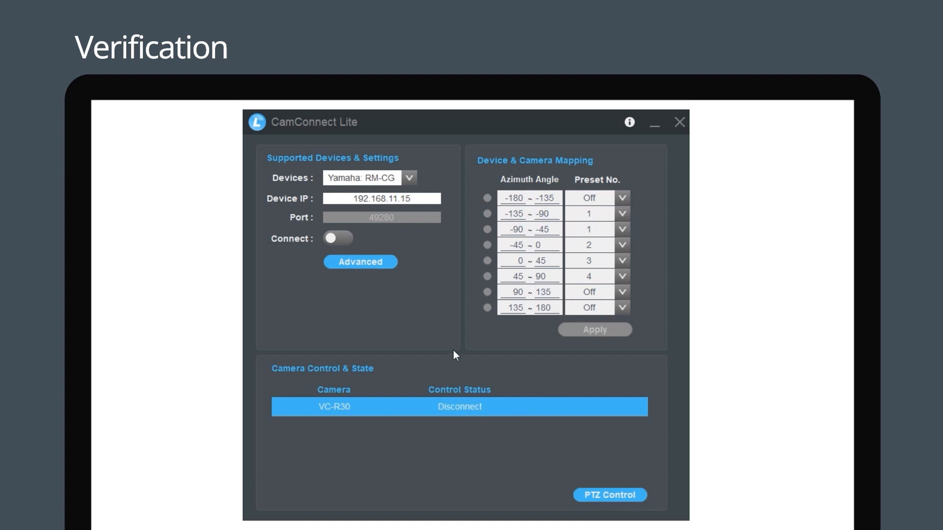
{"action": "mouse_move", "coordinate": [523, 393]}
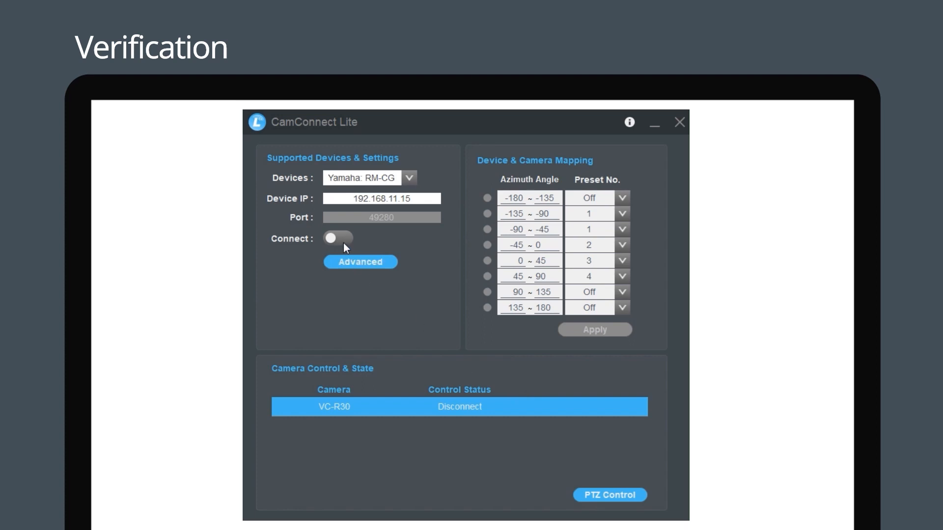
Switch on the Connect toggle linking CamConnect Lite to the microphone.
{"action": "left_click", "coordinate": [337, 237]}
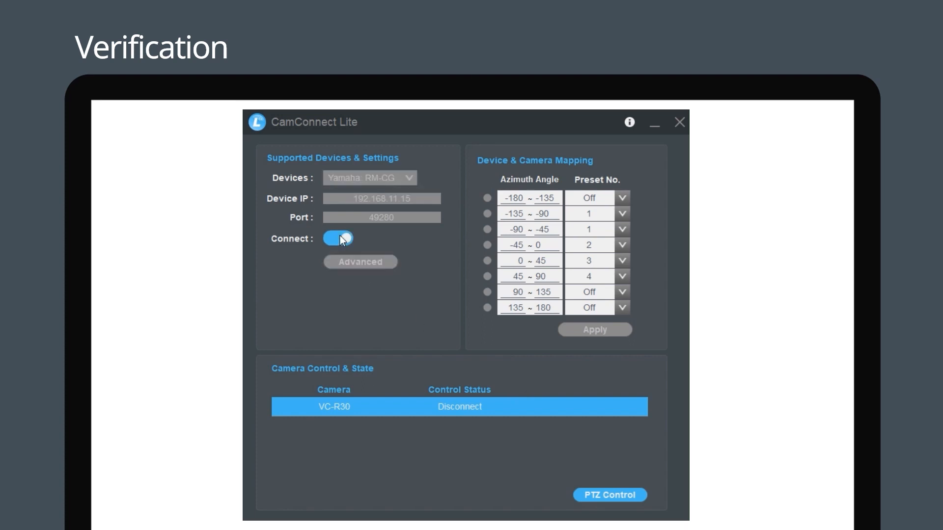